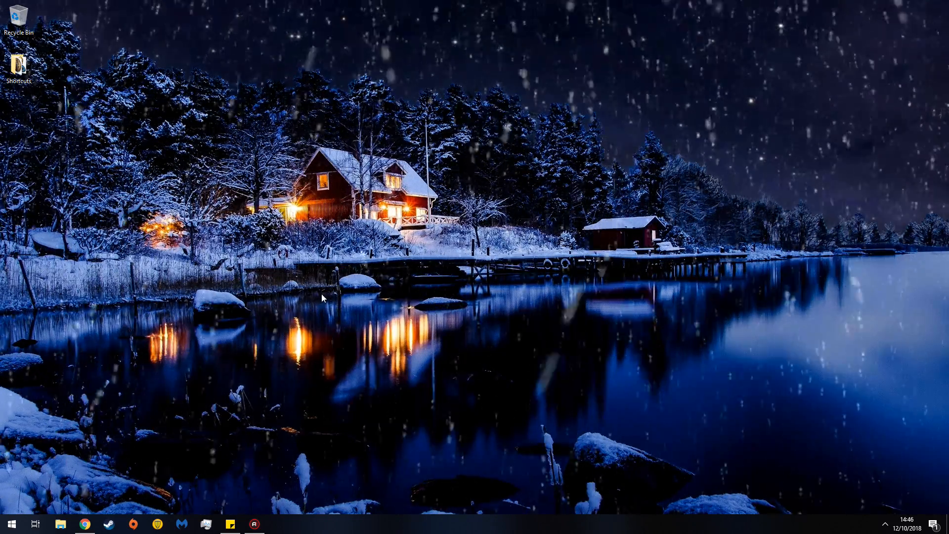
mouse_move(162, 463)
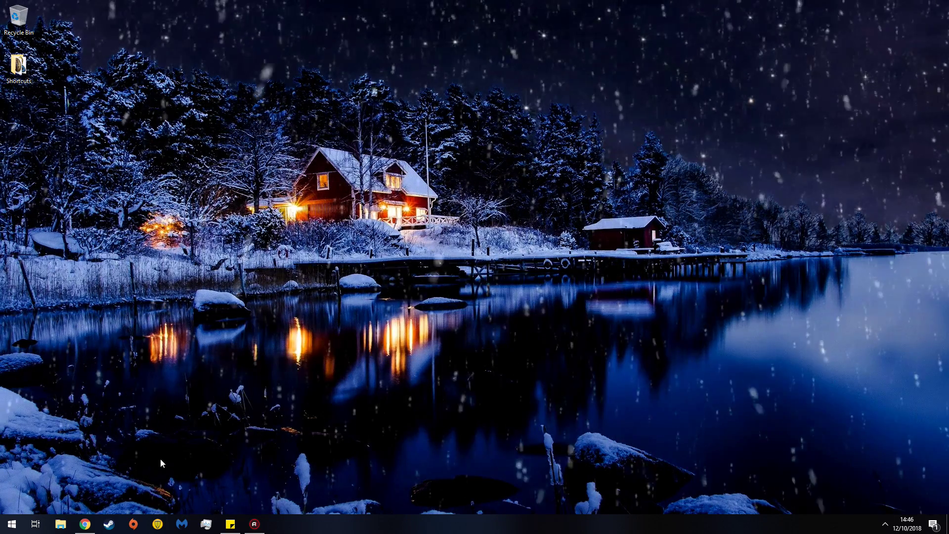
mouse_move(85, 524)
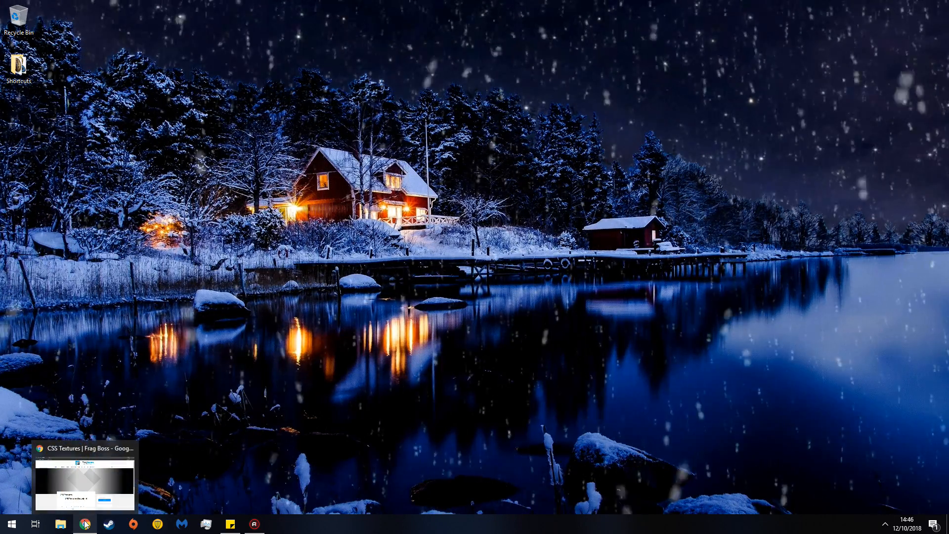
Step: Restore Chrome and scroll the fragboss CSS Textures page to its download section
click(85, 524)
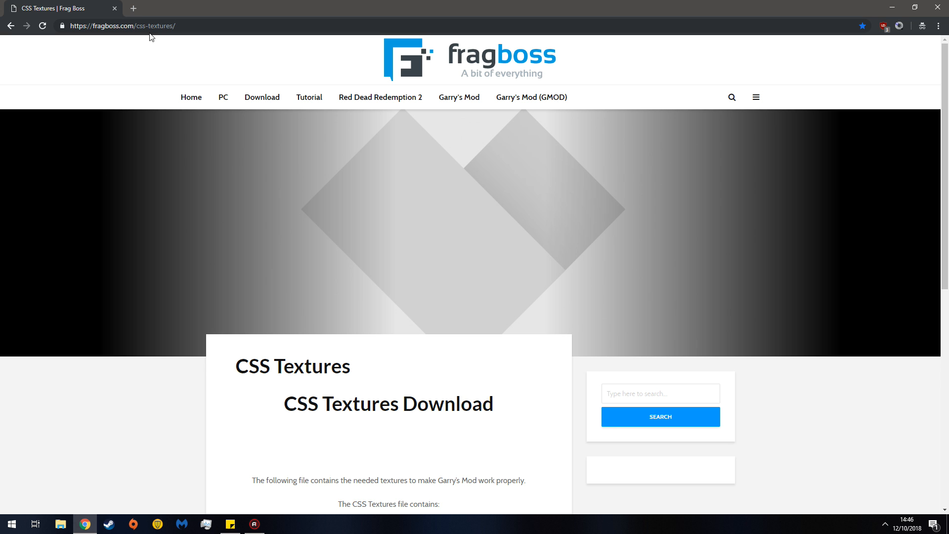
mouse_move(160, 37)
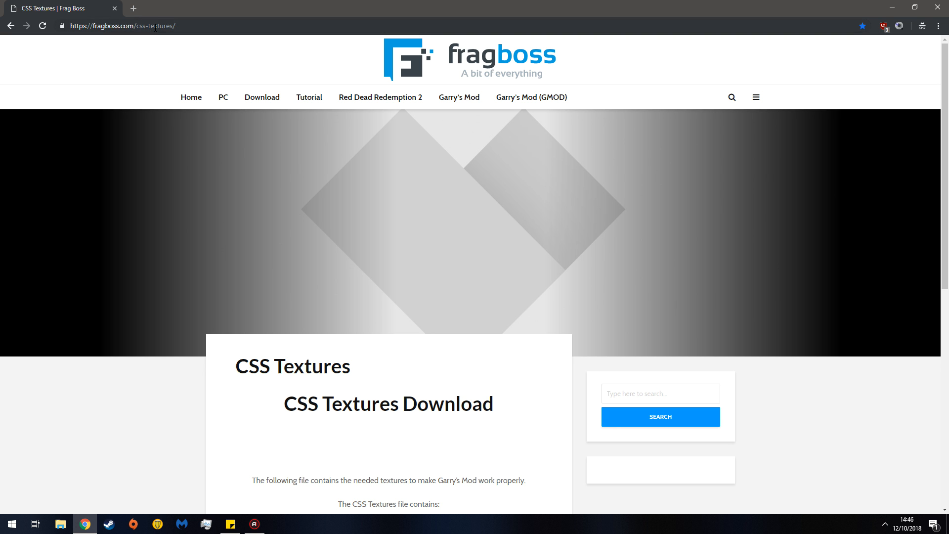
scroll(down, 3)
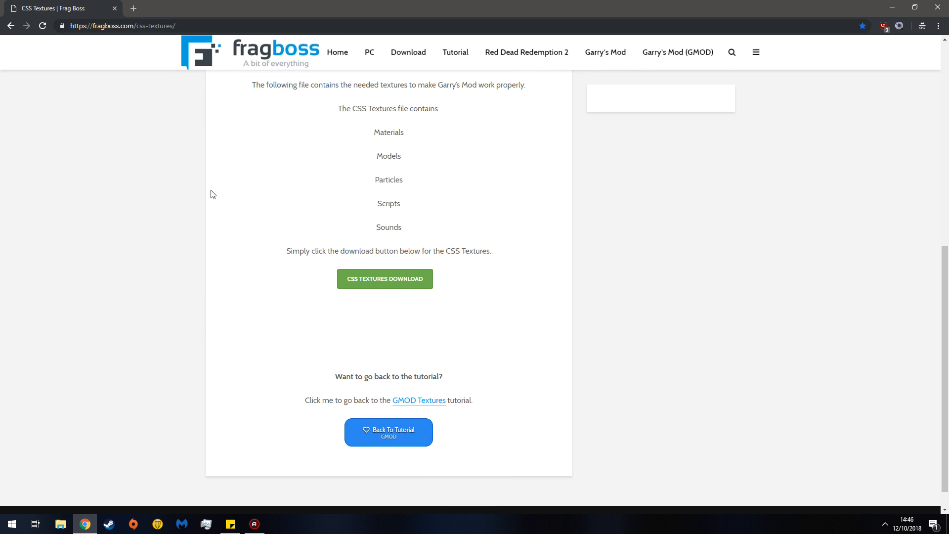
mouse_move(108, 190)
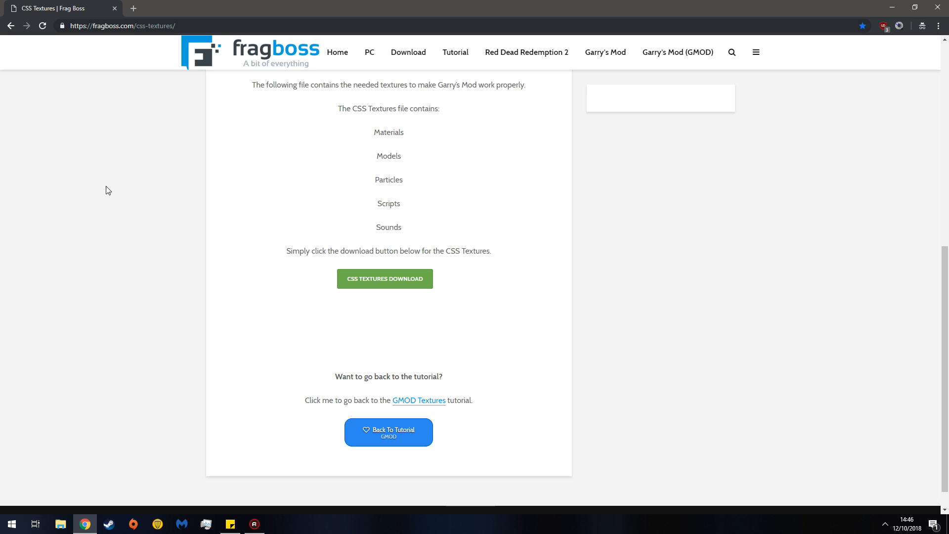
mouse_move(365, 282)
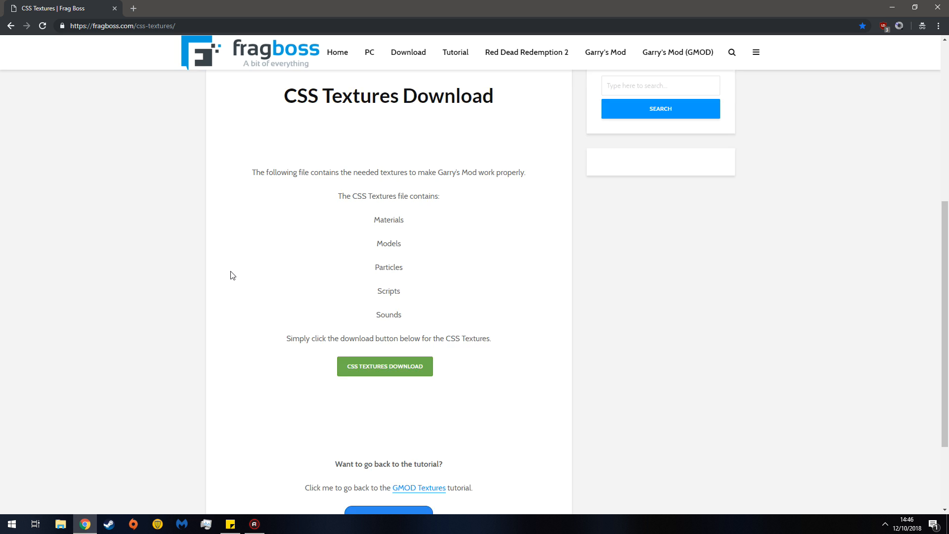
scroll(up, 3)
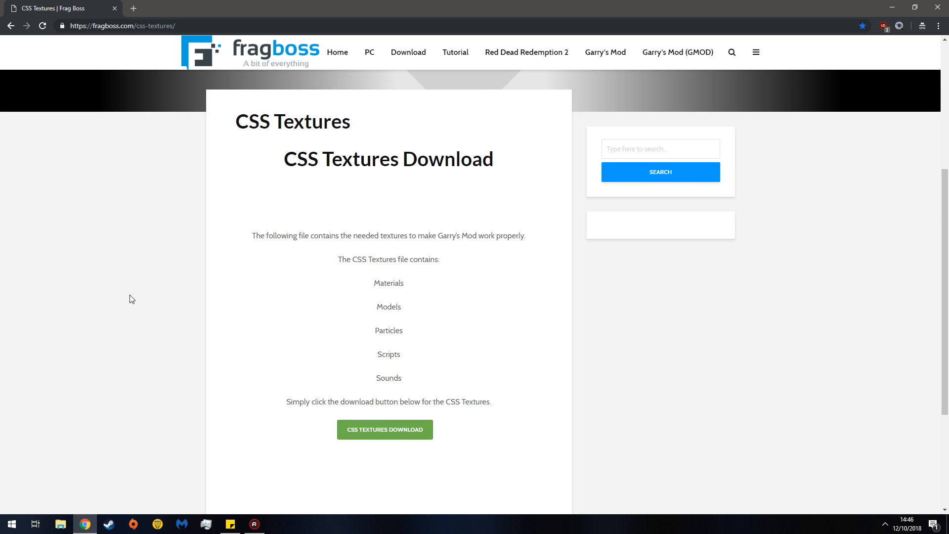
scroll(down, 3)
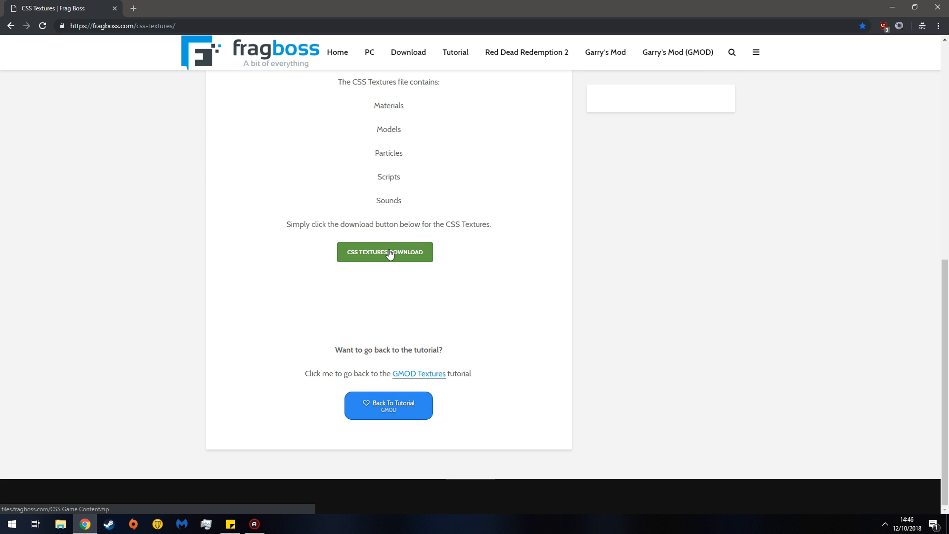
Step: Start downloading the 713 MB CSS Game Content zip from the CSS TEXTURES DOWNLOAD button
click(385, 252)
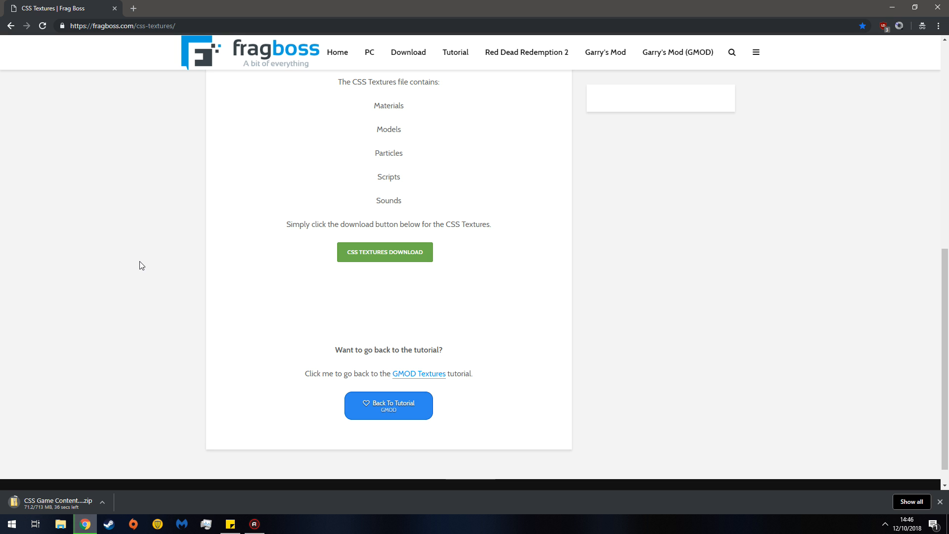
mouse_move(747, 103)
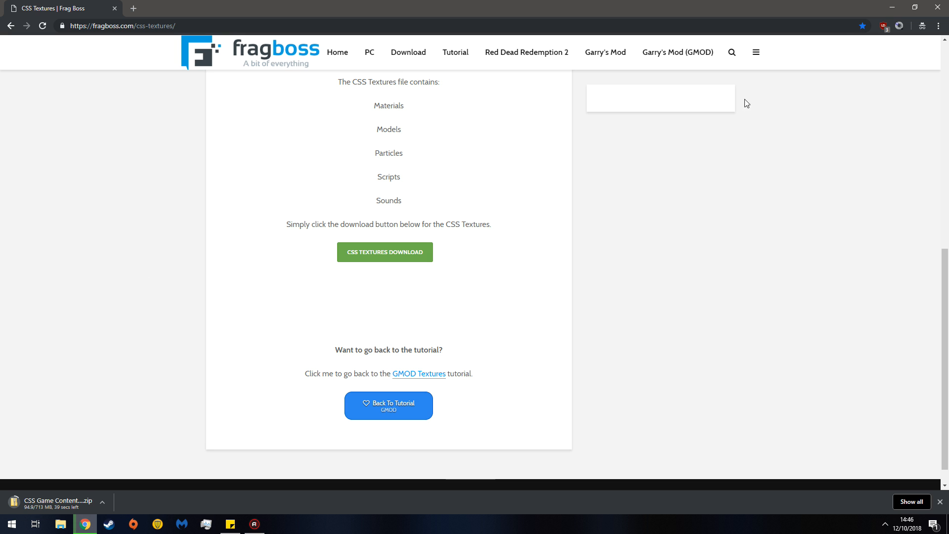
mouse_move(327, 169)
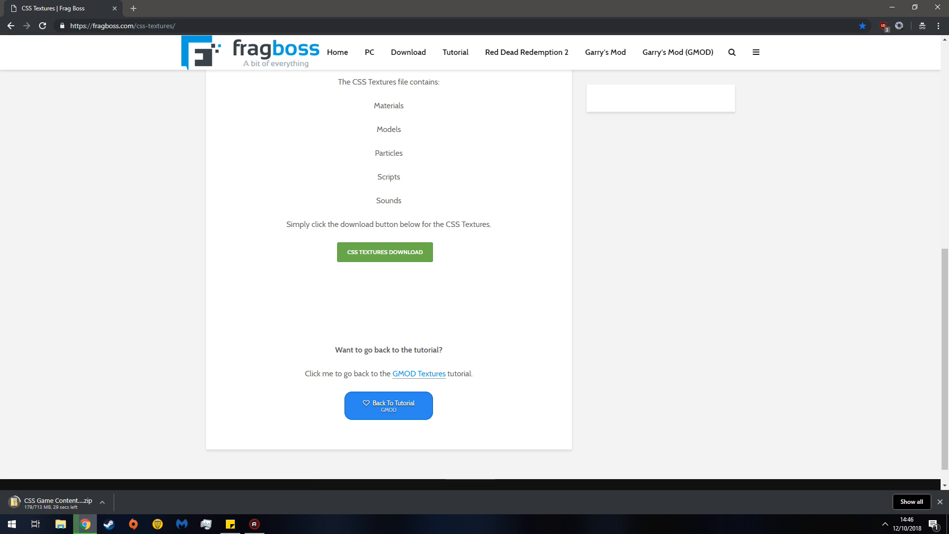
mouse_move(9, 486)
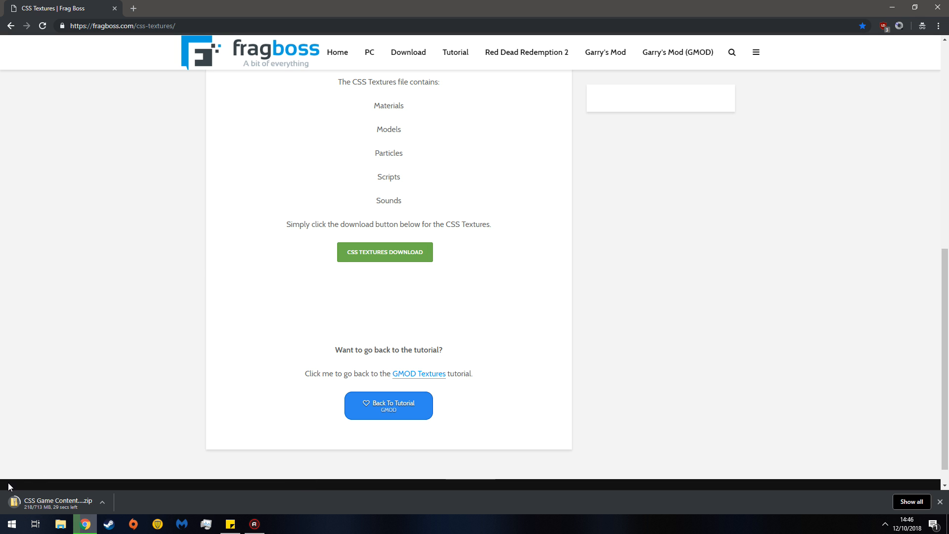
mouse_move(56, 505)
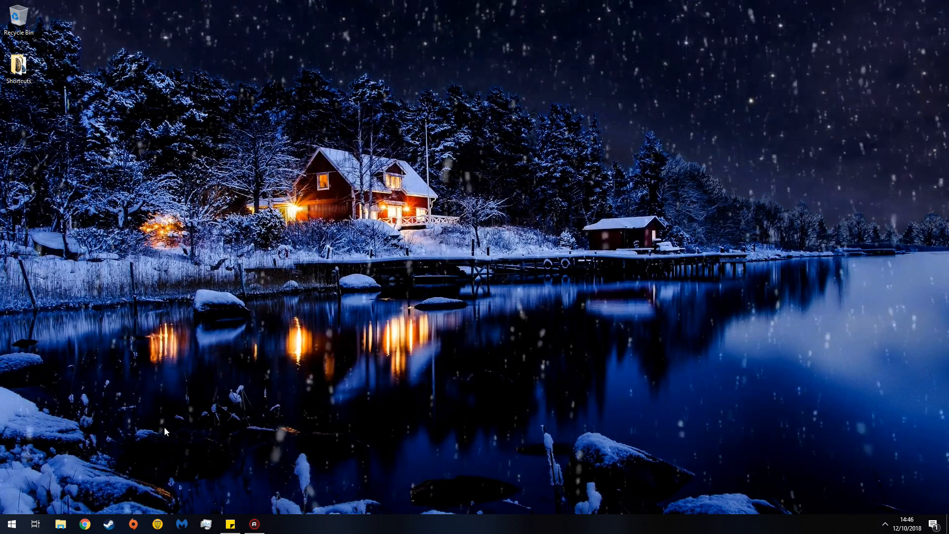
Step: Open Downloads in File Explorer and select the 712 MB CSS Game Content.zip
click(61, 524)
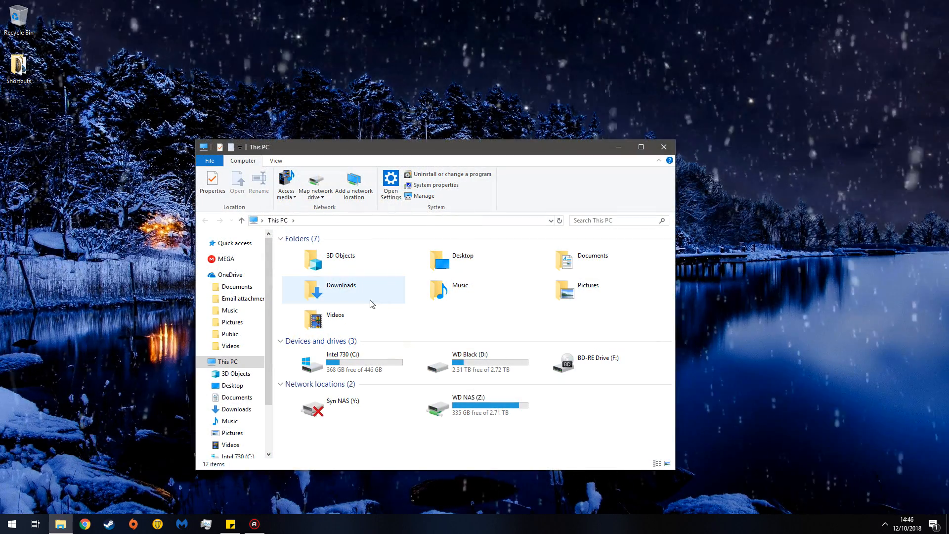
double_click(314, 289)
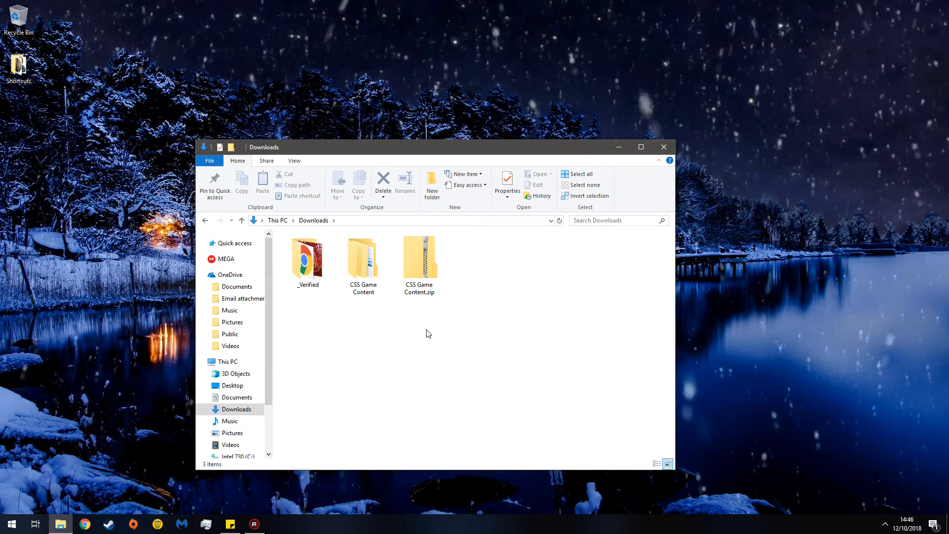
mouse_move(423, 259)
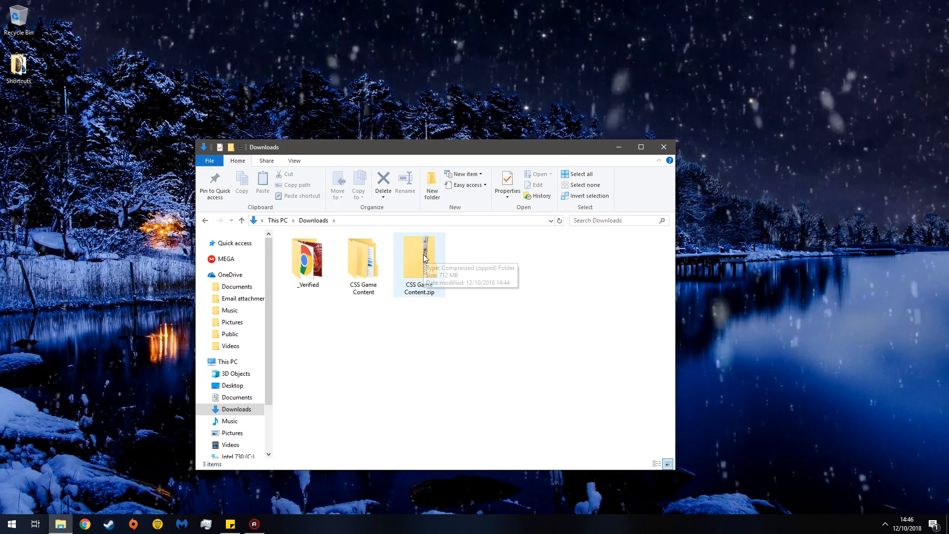
click(419, 259)
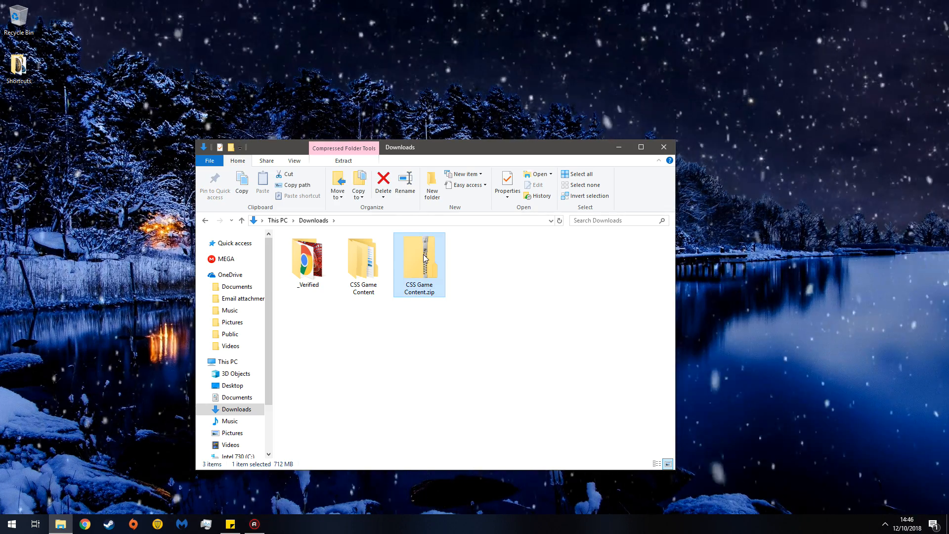
Step: Extract CSS Game Content.zip with 7-Zip's Extract files into a CSS Game Content folder
right_click(424, 258)
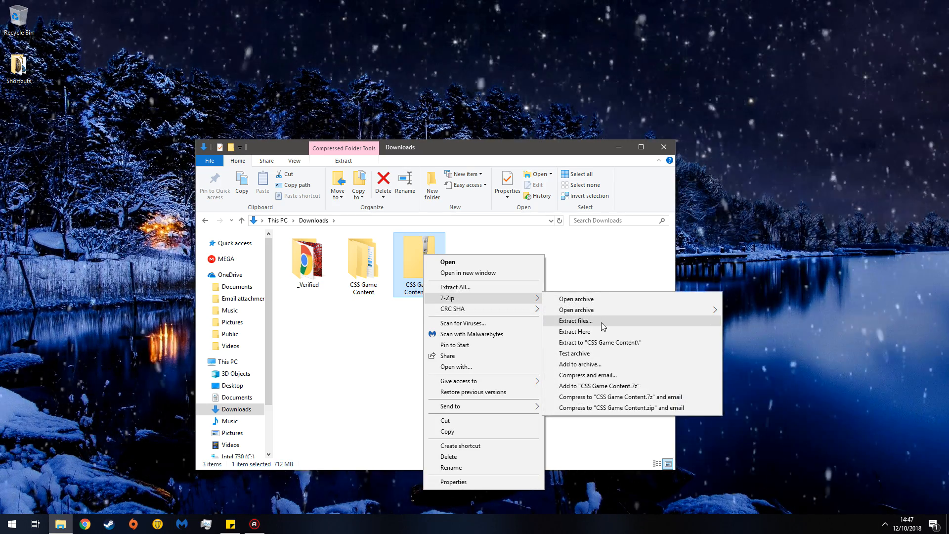
click(576, 321)
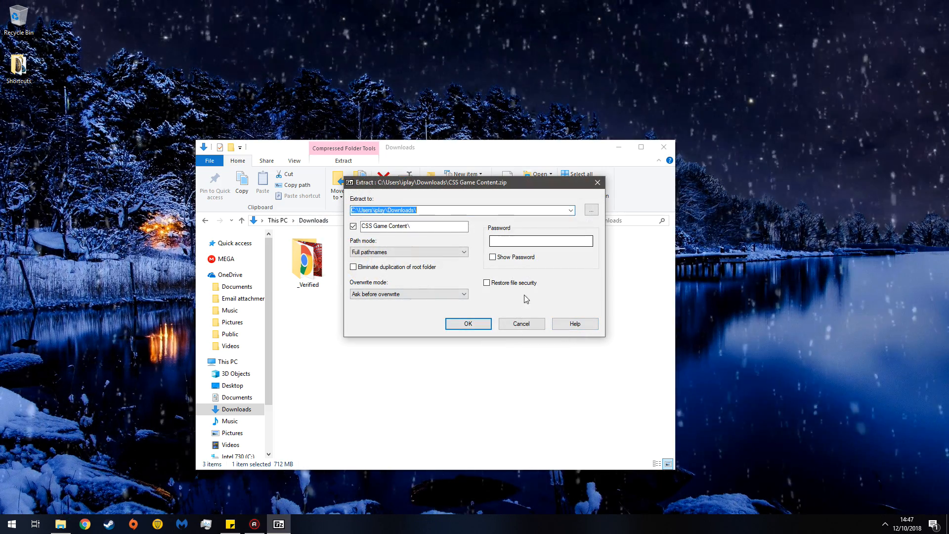
click(468, 323)
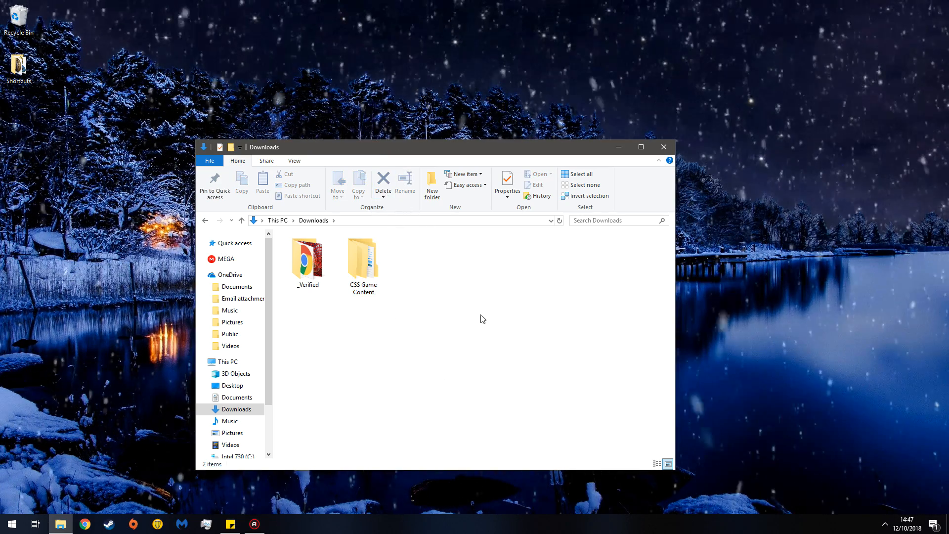
Step: Check that CSS_Game_Content holds materials, models, particles, scripts and sound folders
double_click(363, 258)
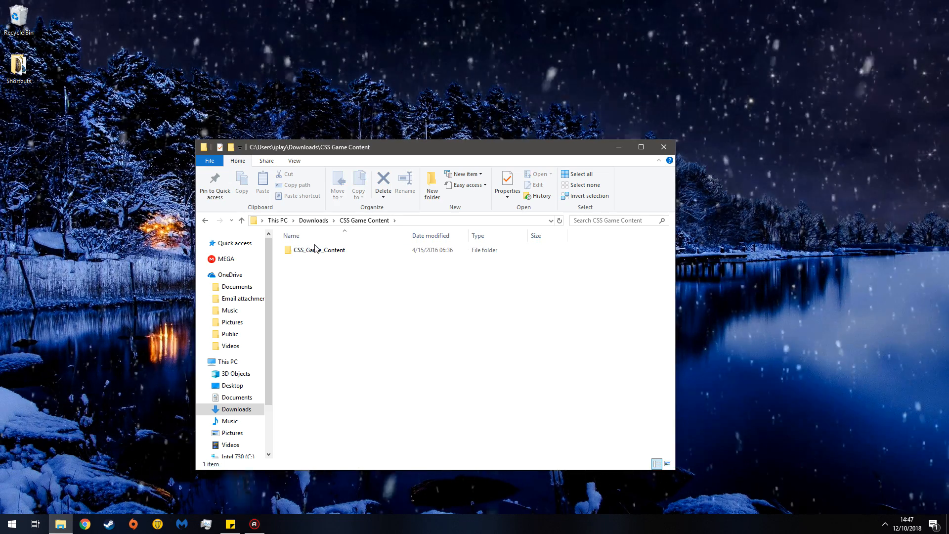
double_click(321, 249)
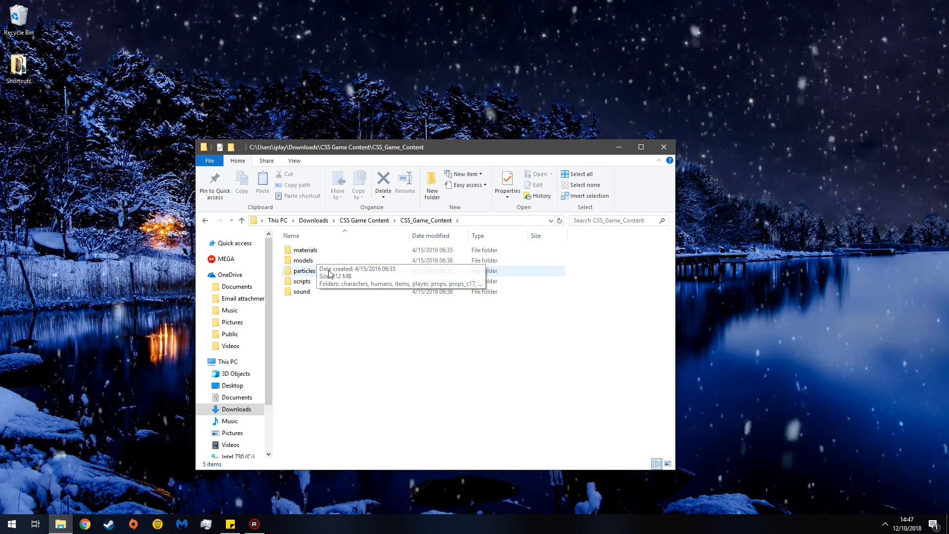
mouse_move(386, 261)
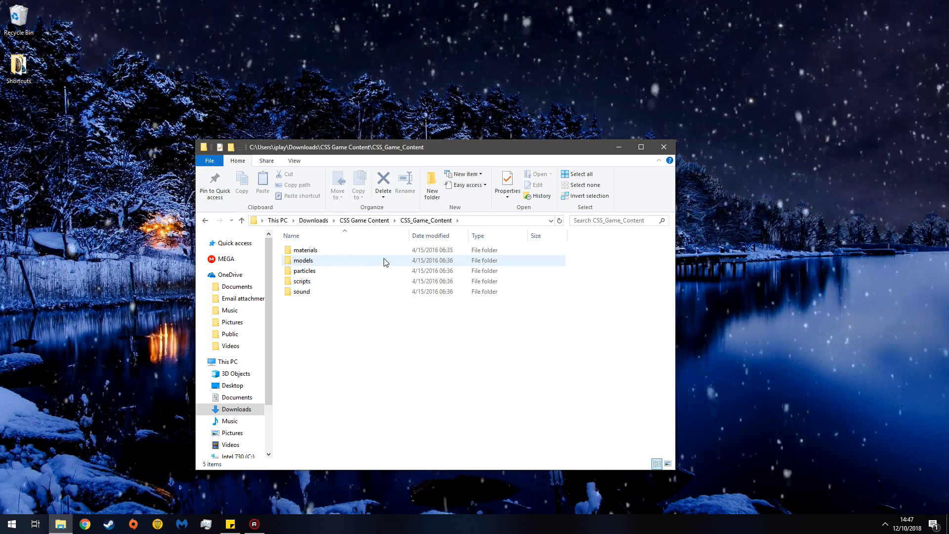
click(364, 220)
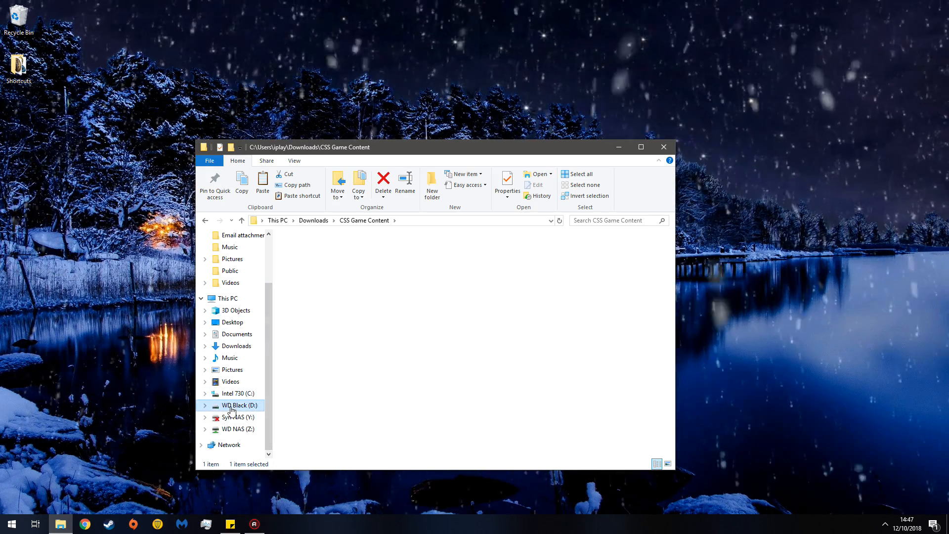
Step: Navigate to D:\Program Files (x86)\Steam\steamapps\common on the WD Black drive
double_click(236, 406)
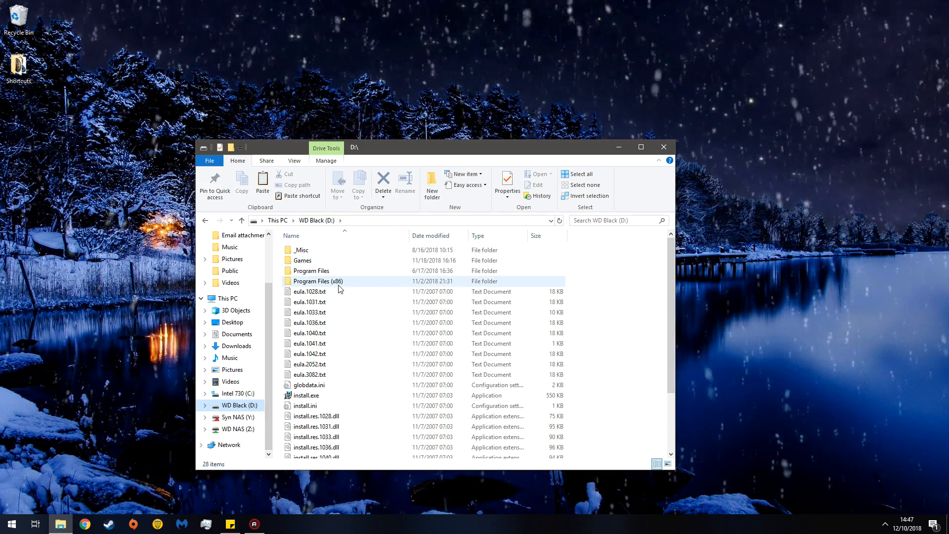
double_click(317, 281)
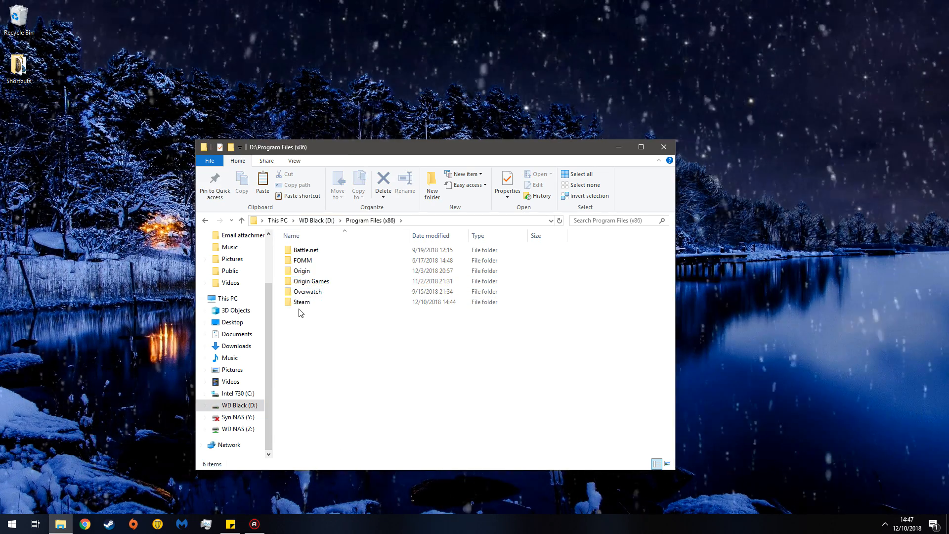
double_click(305, 302)
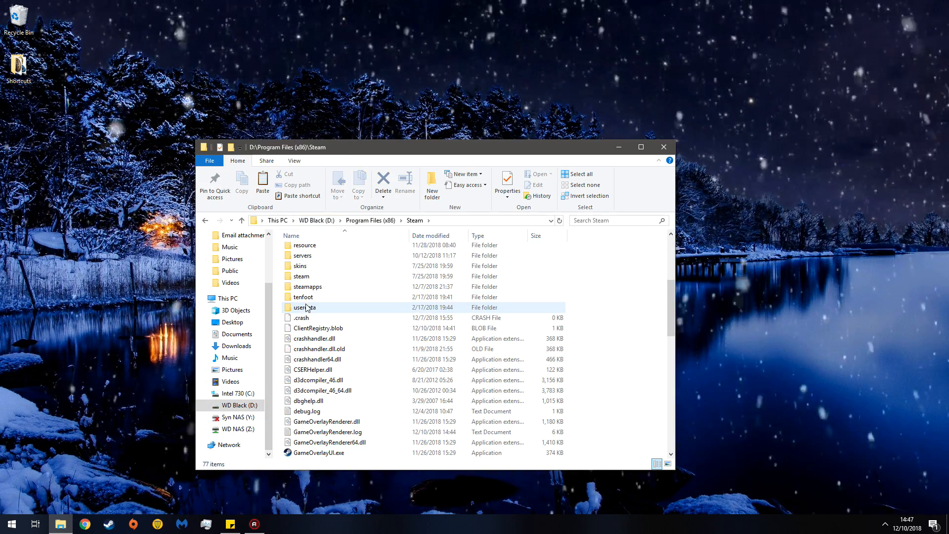
double_click(307, 286)
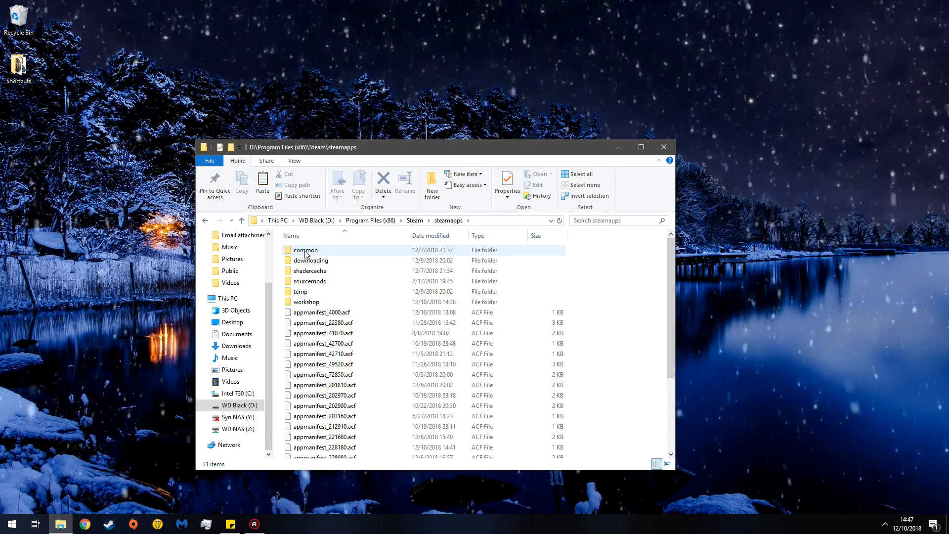
double_click(306, 250)
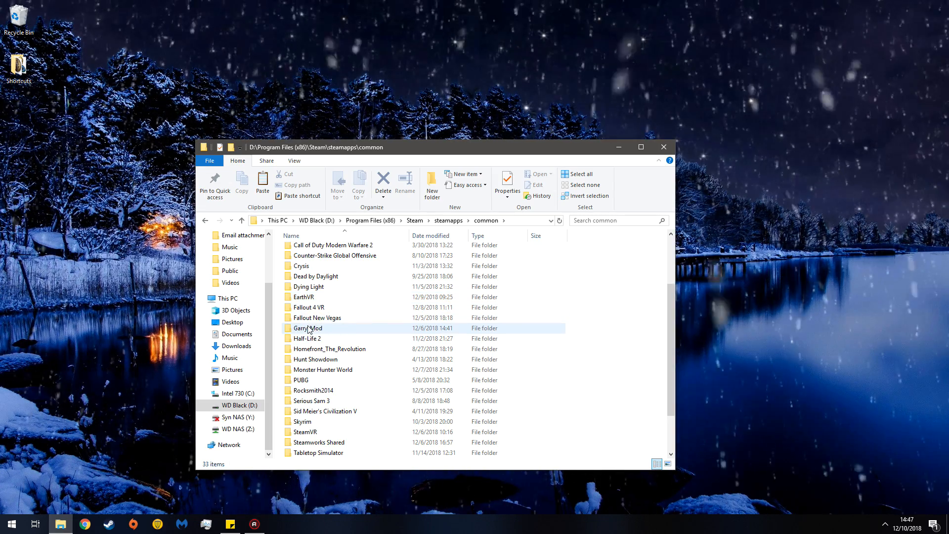
Step: Navigate from GarrysMod into garrysmod\addons, which lists 275 items
double_click(307, 328)
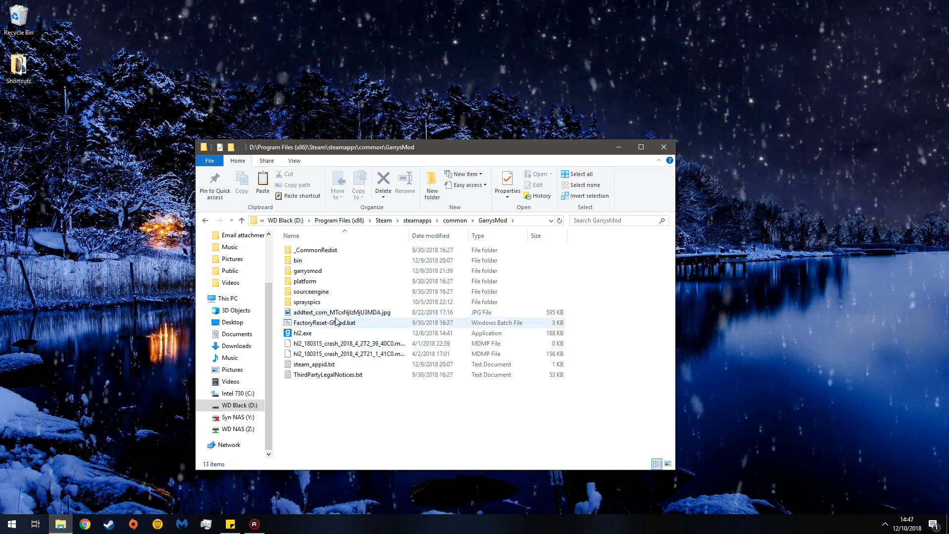
click(302, 333)
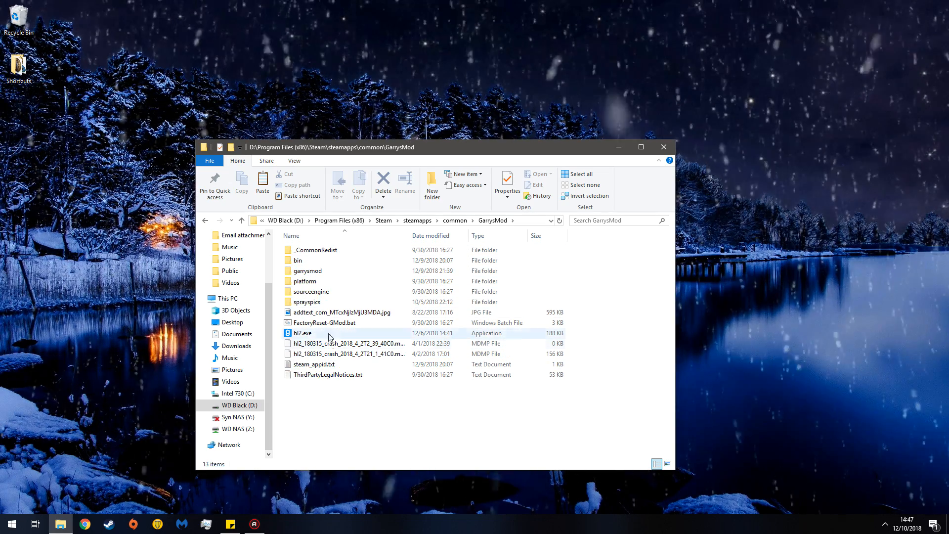
click(307, 271)
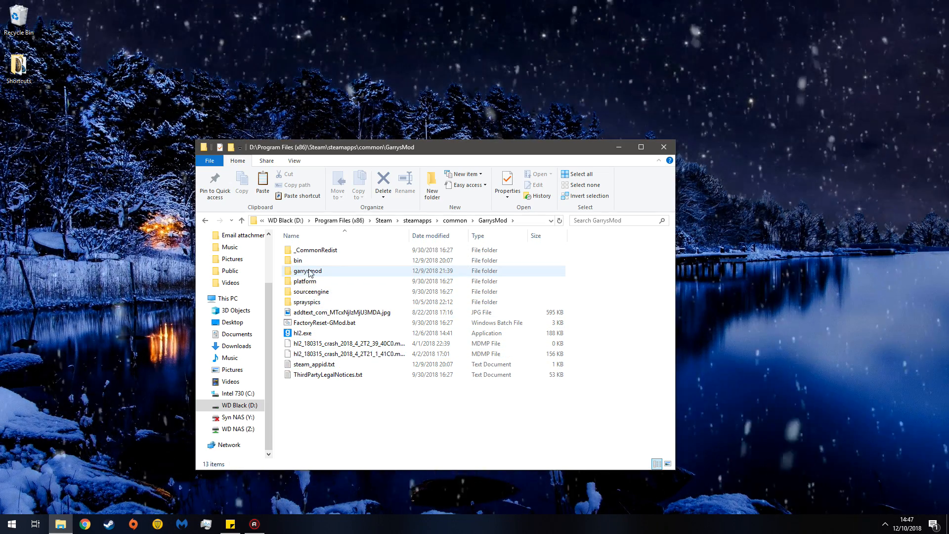
double_click(306, 271)
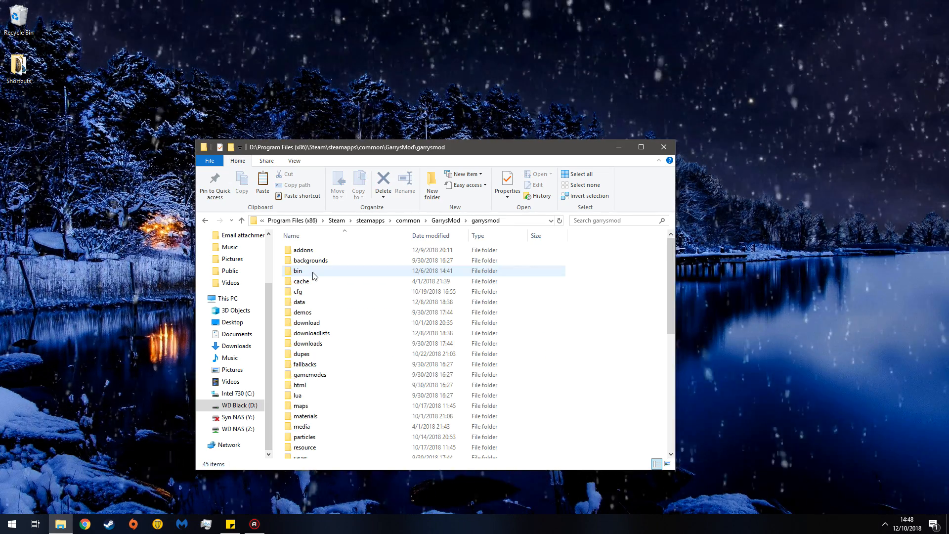
double_click(303, 250)
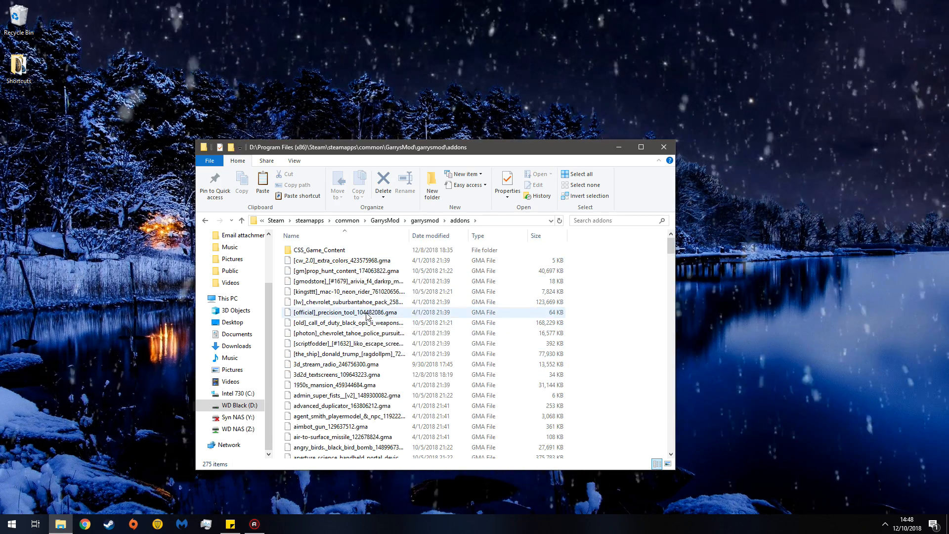
Step: Confirm the 1.28 GB CSS_Game_Content folder is in addons, then close File Explorer
scroll(down, 3)
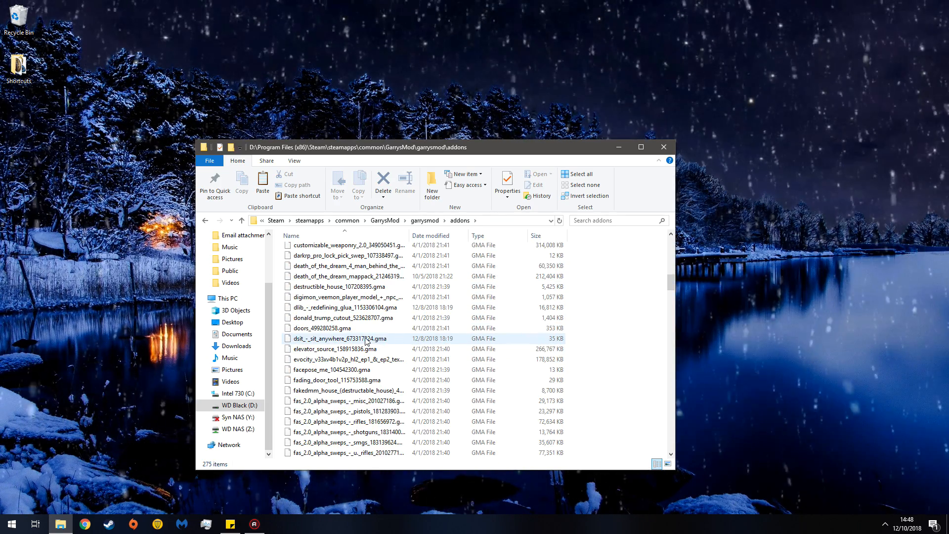
scroll(up, 3)
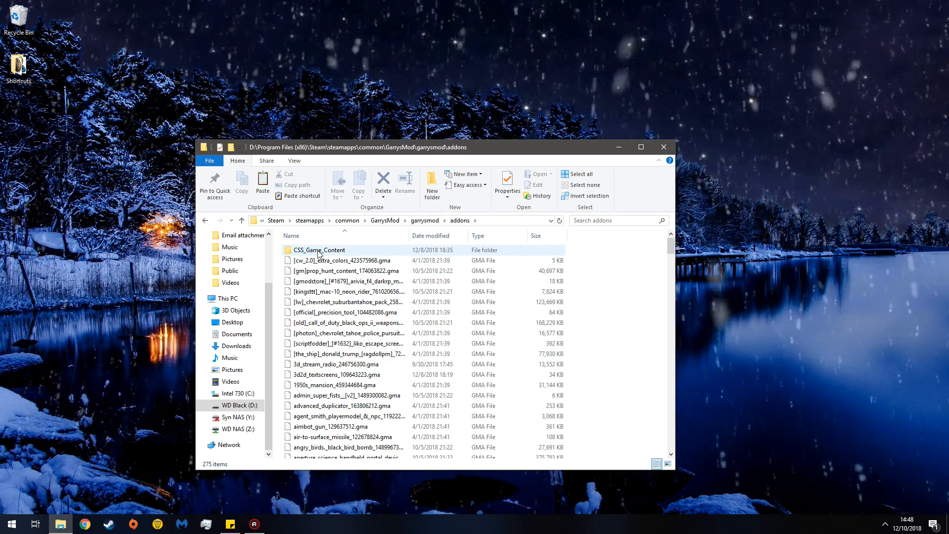
mouse_move(372, 296)
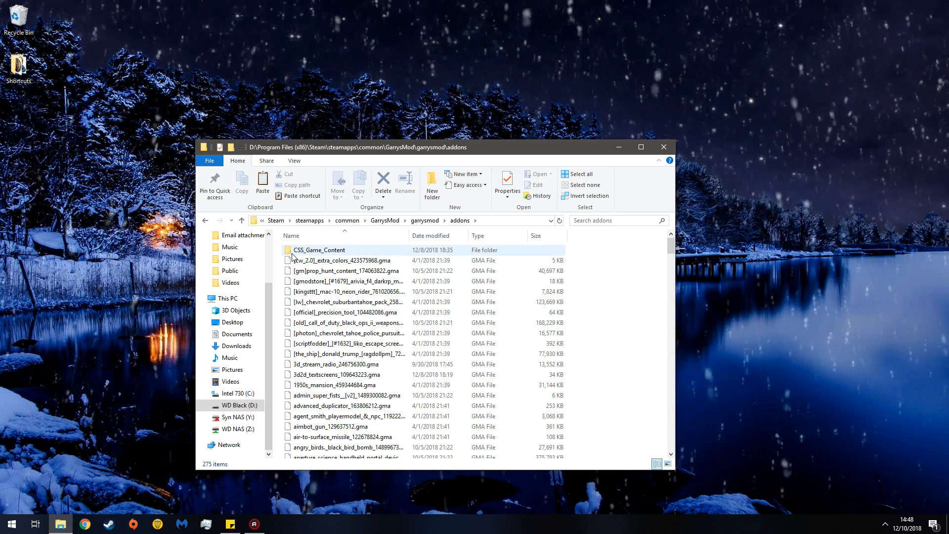
mouse_move(339, 253)
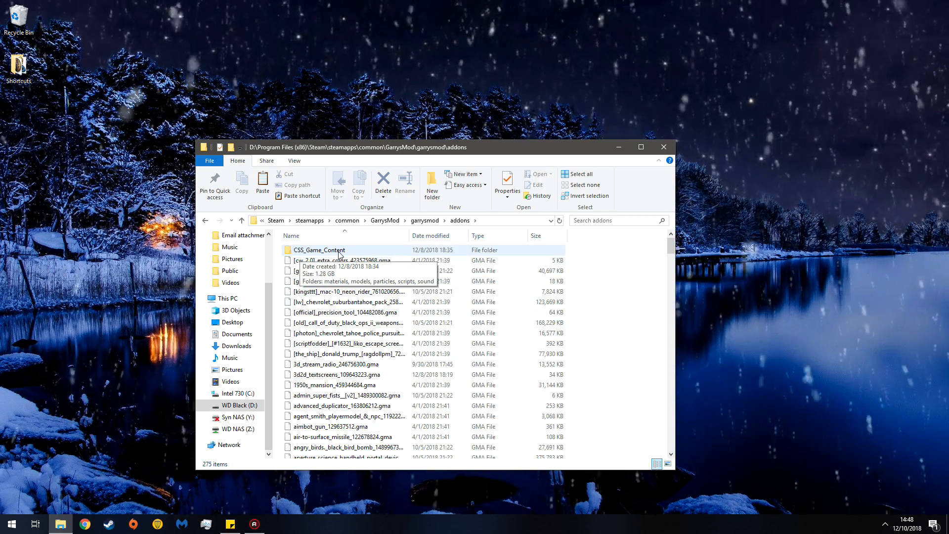
double_click(319, 249)
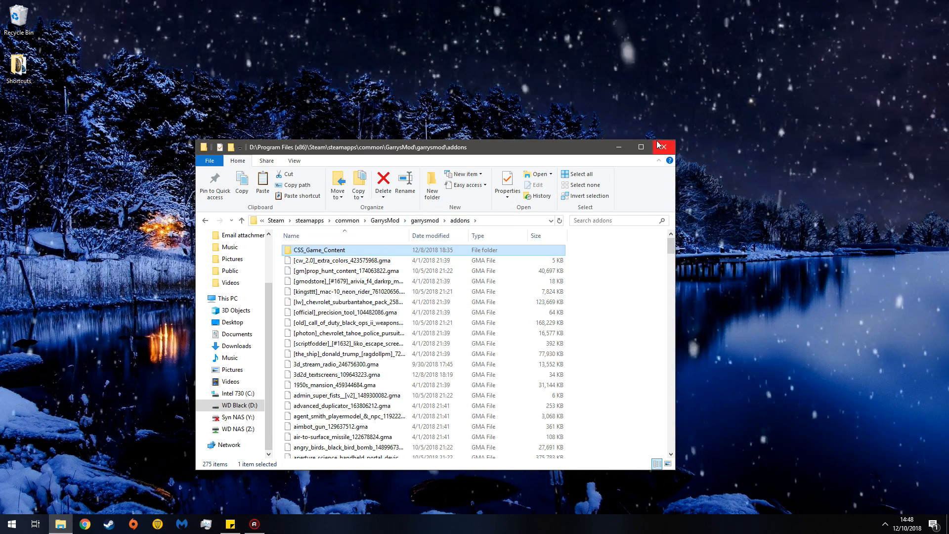
click(665, 147)
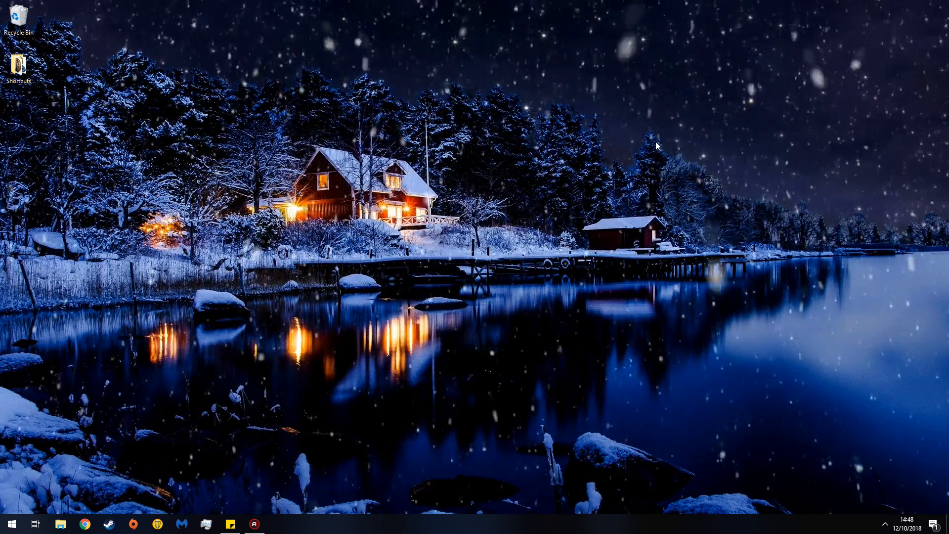